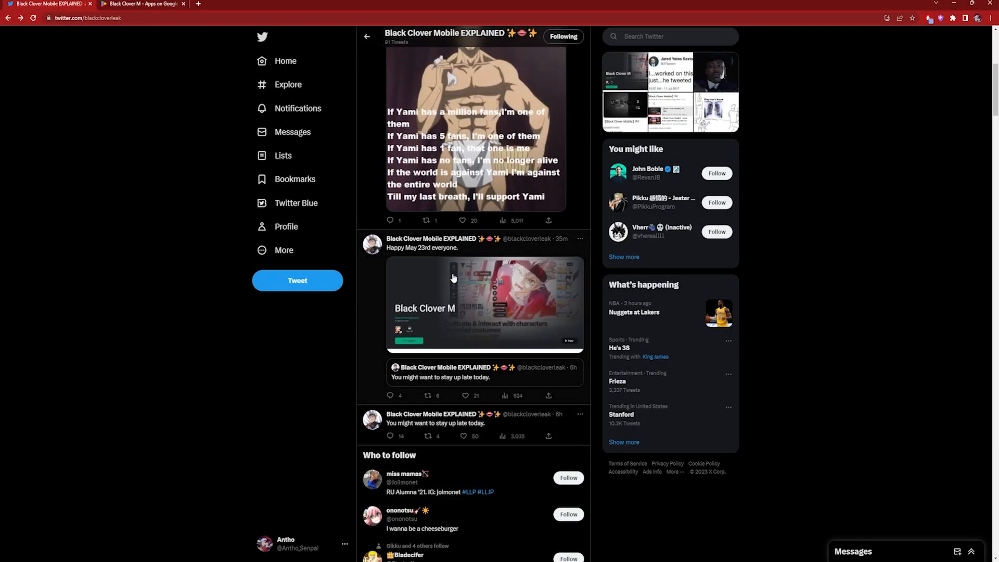
View the Black Clover M pre-registration image from the 'Happy May 23rd' tweet full-size
click(484, 306)
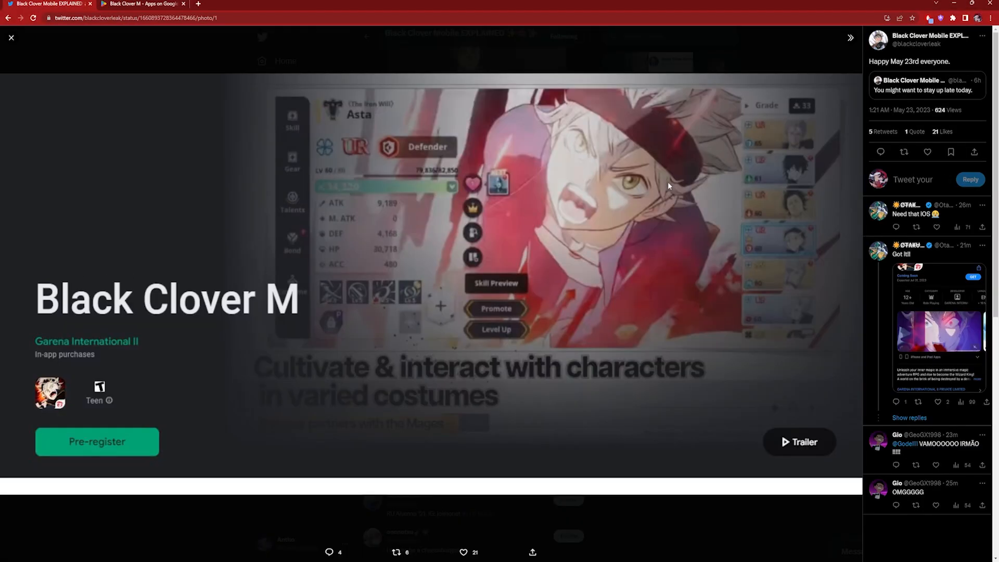
mouse_move(357, 224)
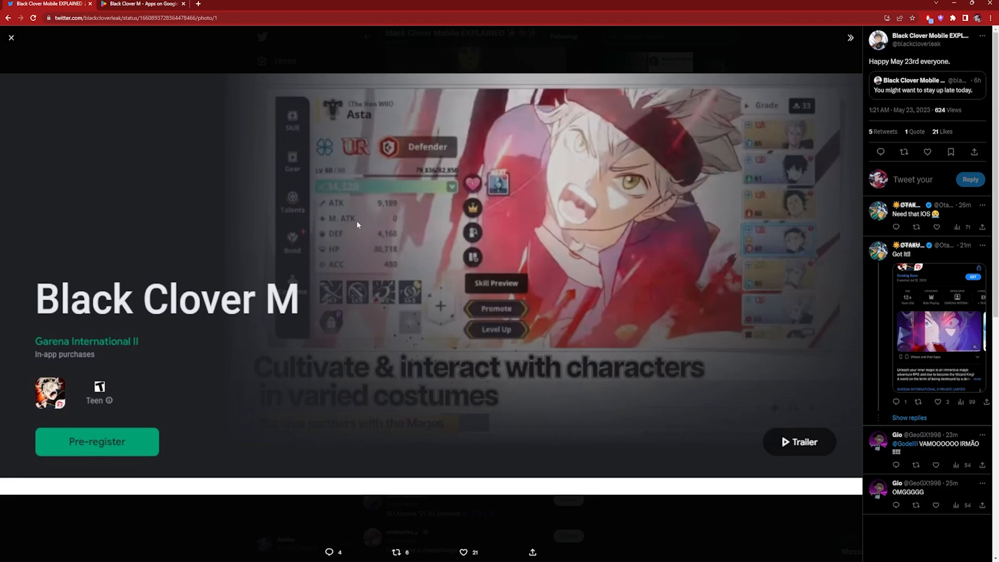
mouse_move(96, 315)
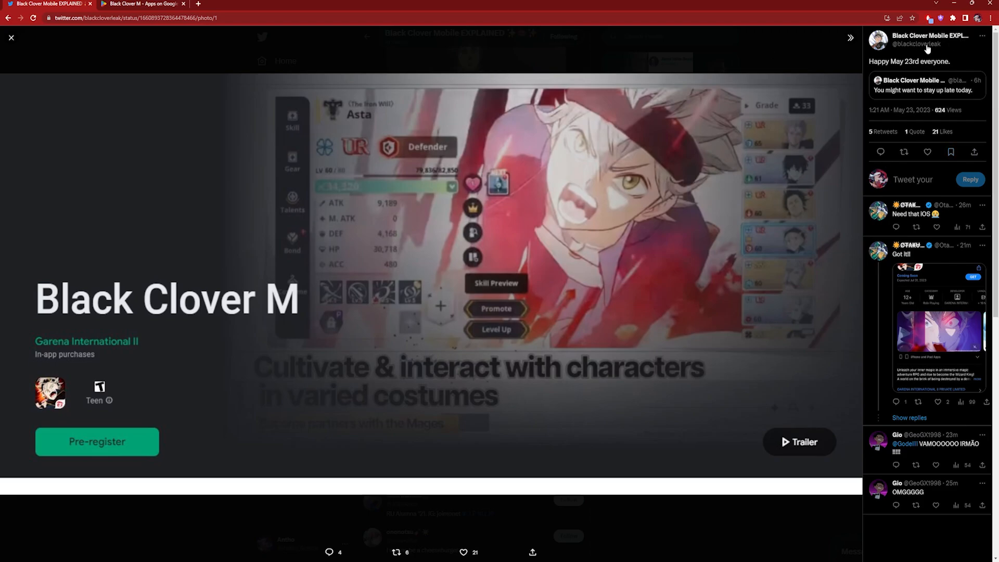
mouse_move(955, 98)
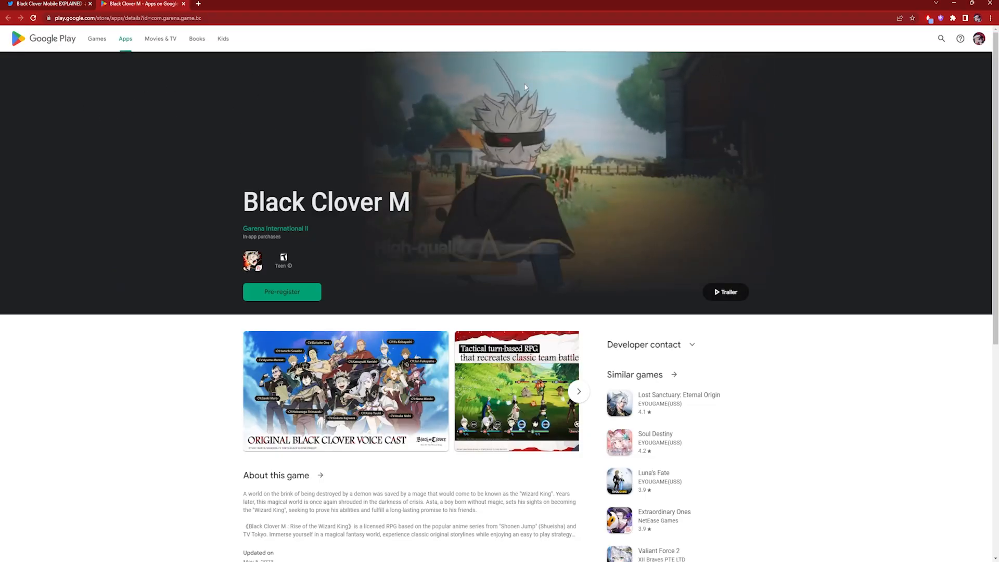
Pre-register for Black Clover M, acknowledge the confirmation, and enlarge the voice cast screenshot
click(281, 291)
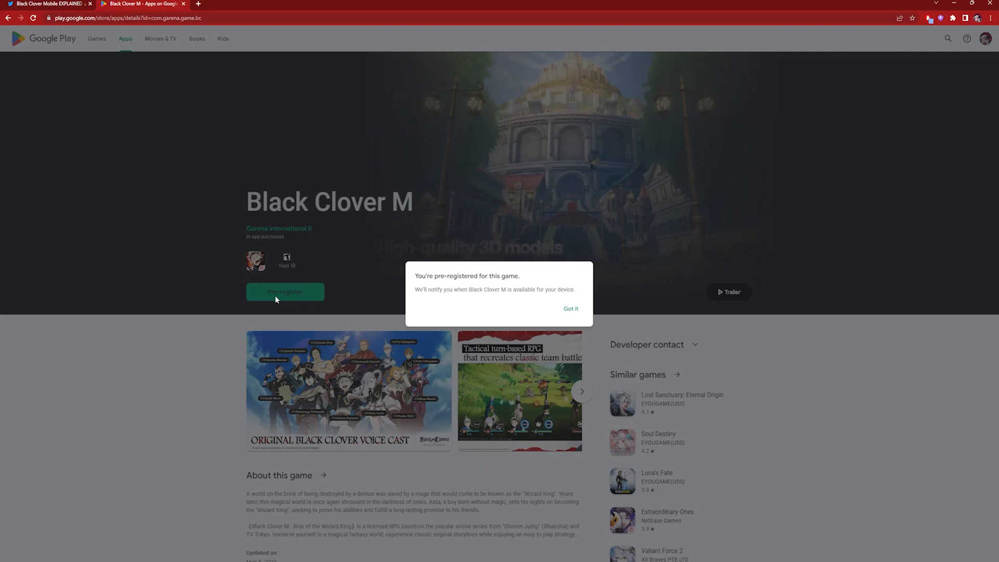
click(570, 309)
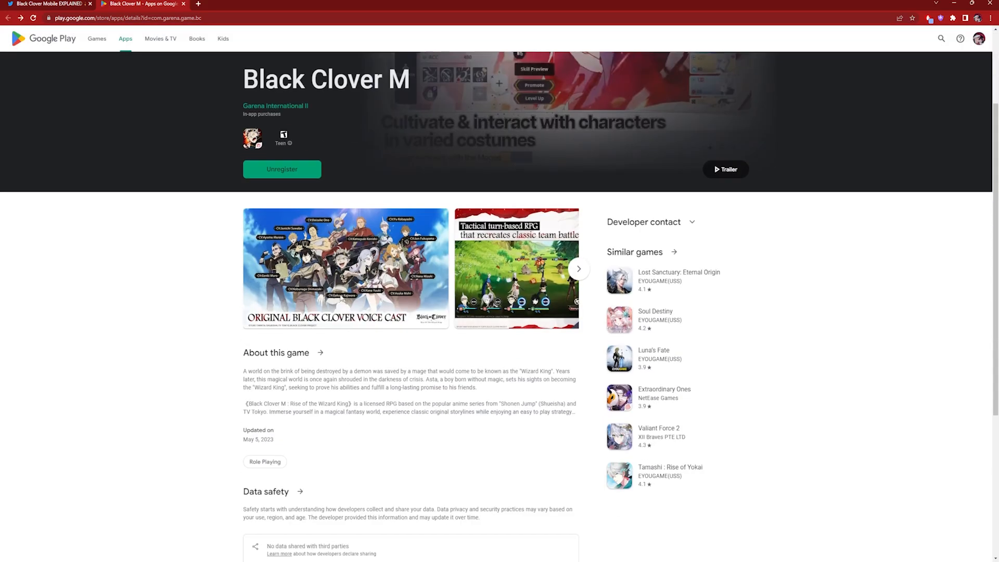
click(346, 268)
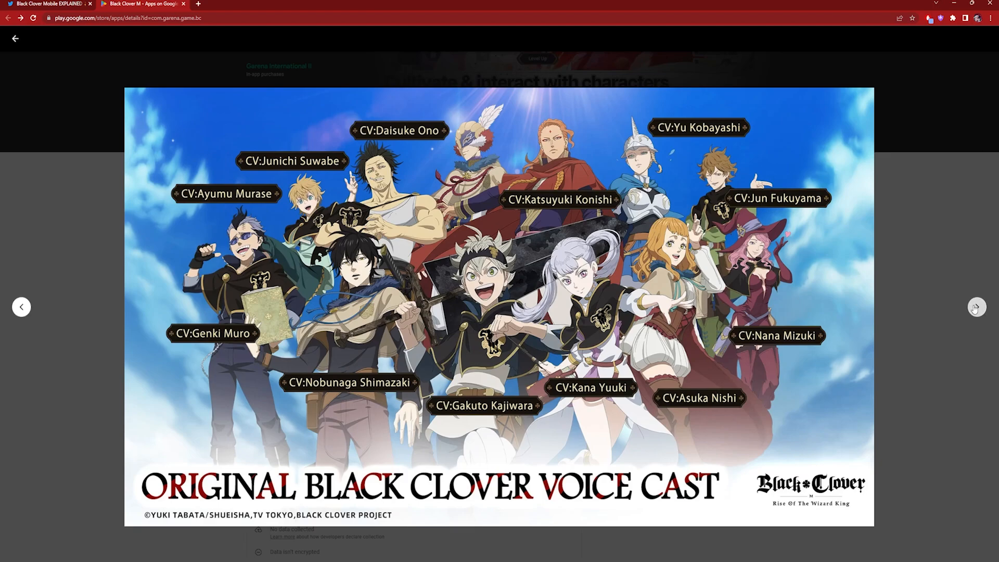
Step through the Noelle, Mimosa fishing and Yami dungeon screenshots, then close the gallery
click(976, 306)
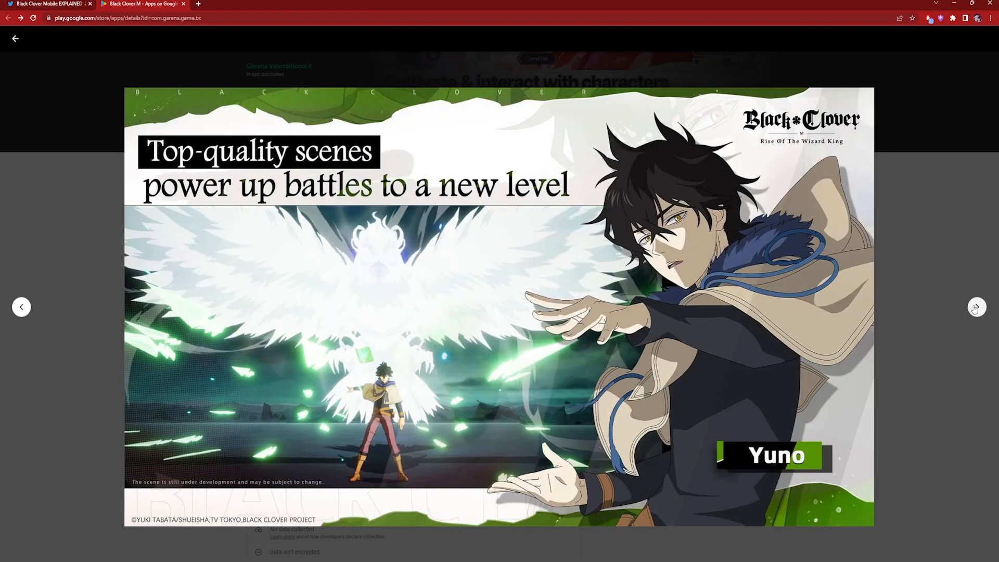
click(976, 306)
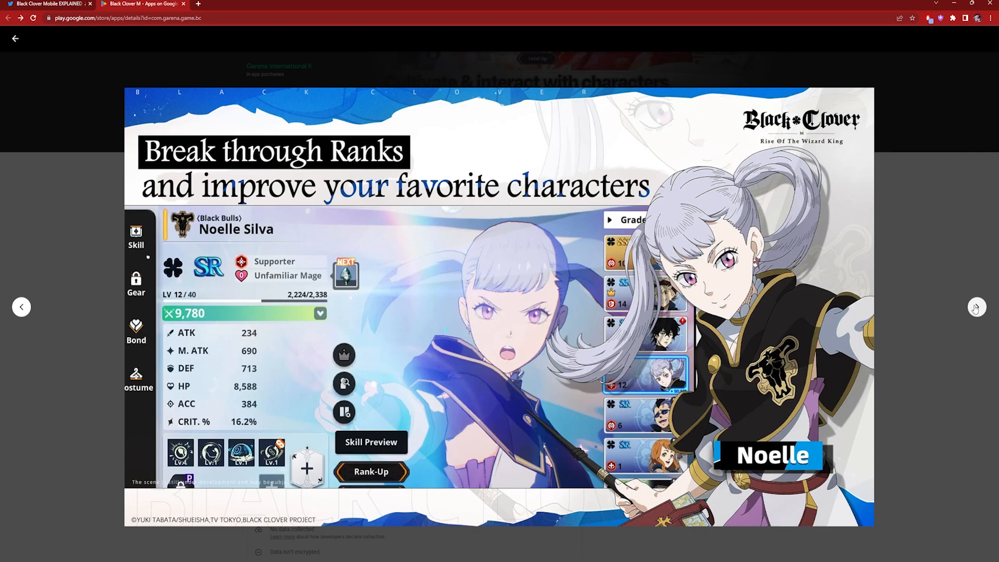
click(976, 307)
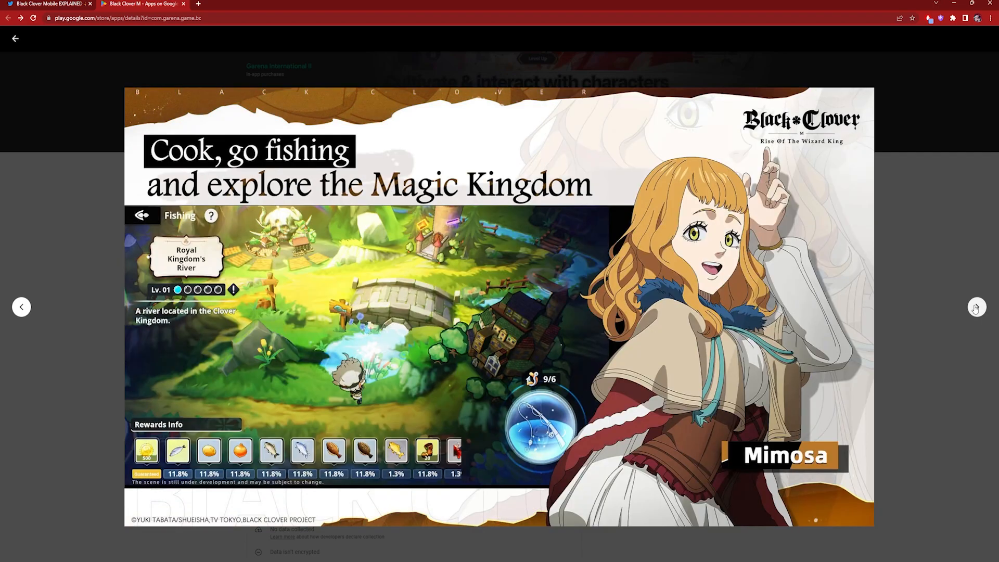
click(976, 307)
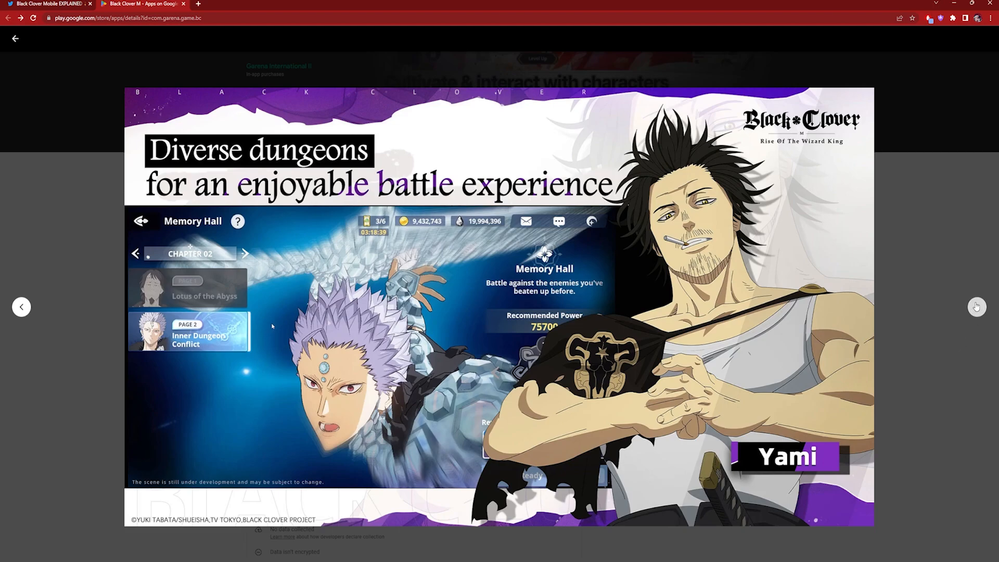
click(976, 306)
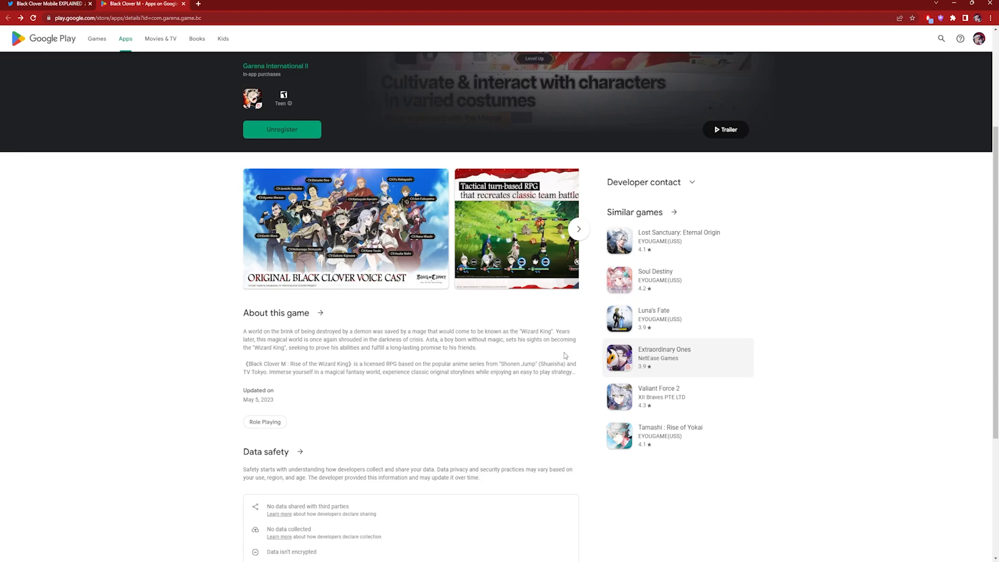
Read the full About this game description and open the Garena customer service site from Contact Us
scroll(down, 3)
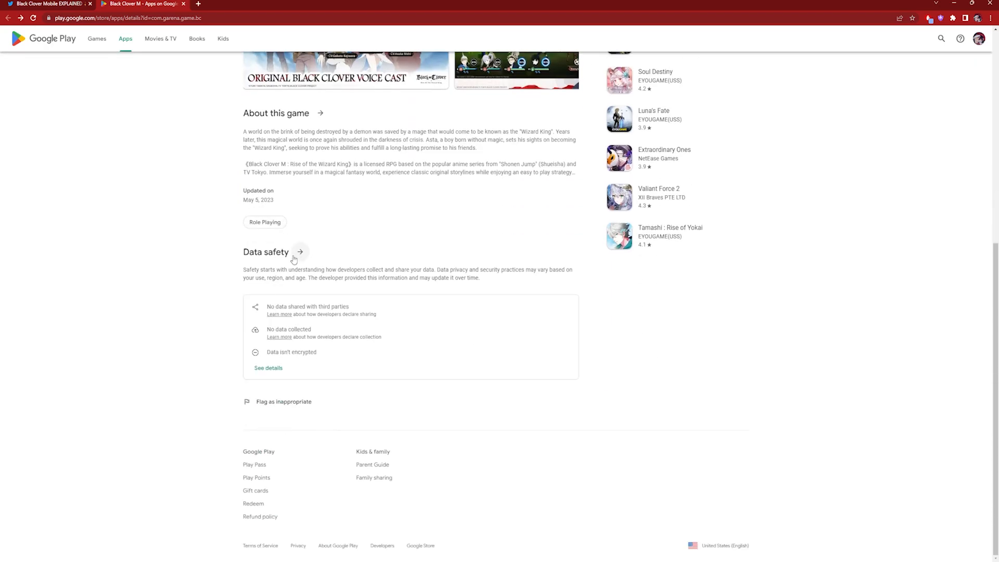
scroll(up, 3)
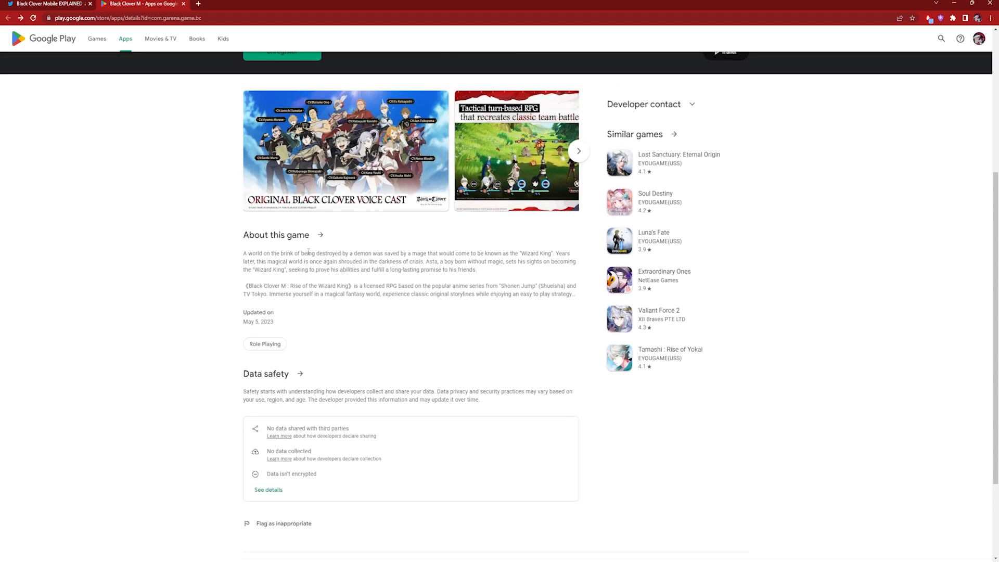
click(319, 235)
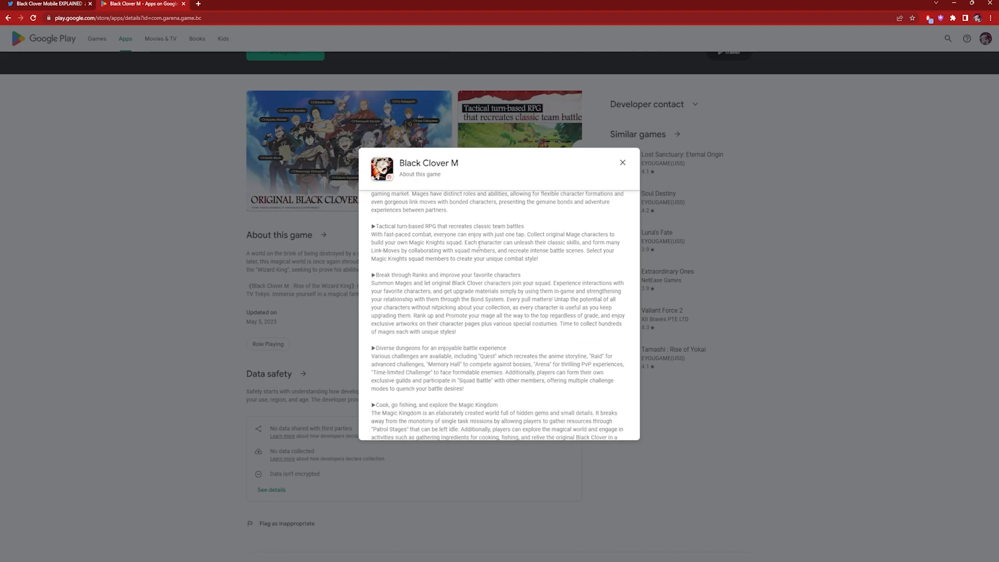
scroll(down, 3)
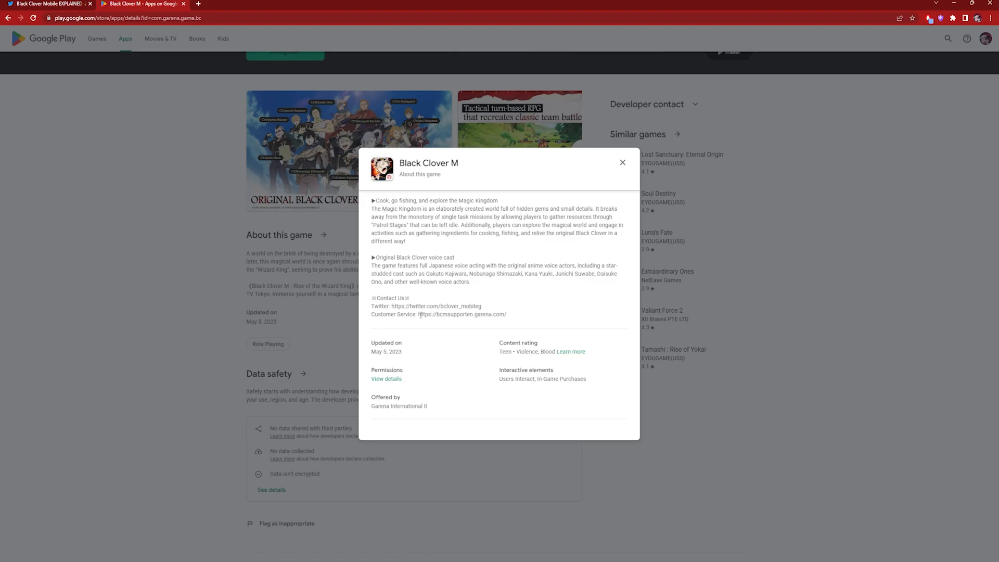
double_click(462, 315)
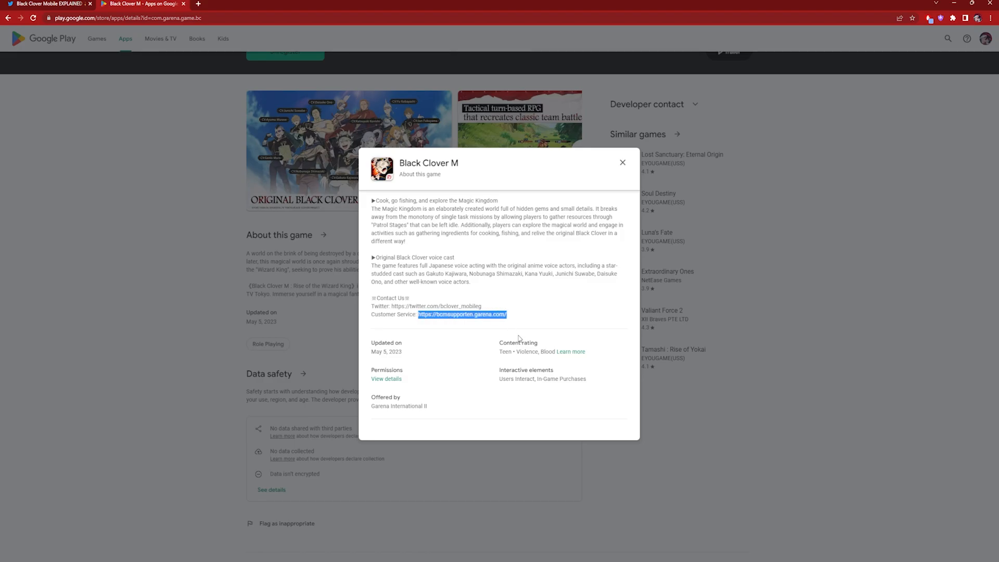
click(462, 314)
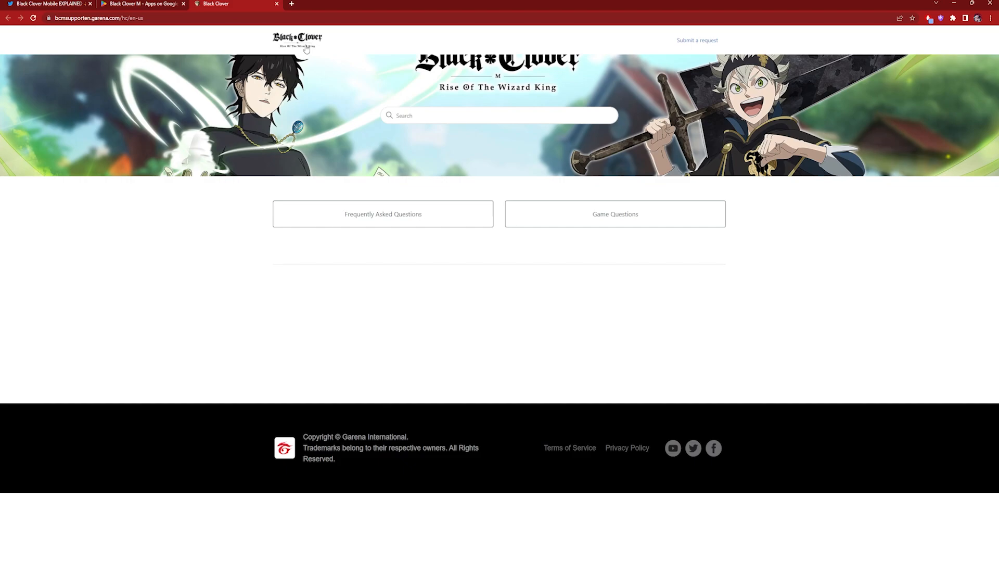
mouse_move(536, 240)
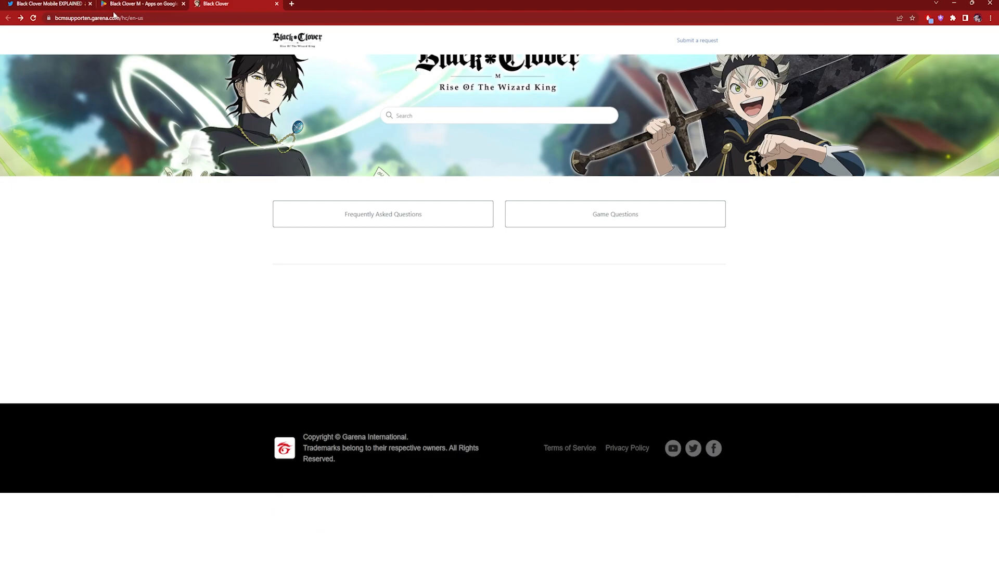
Return from the Garena support site to the Google Play page and start the Black Clover M trailer
click(141, 4)
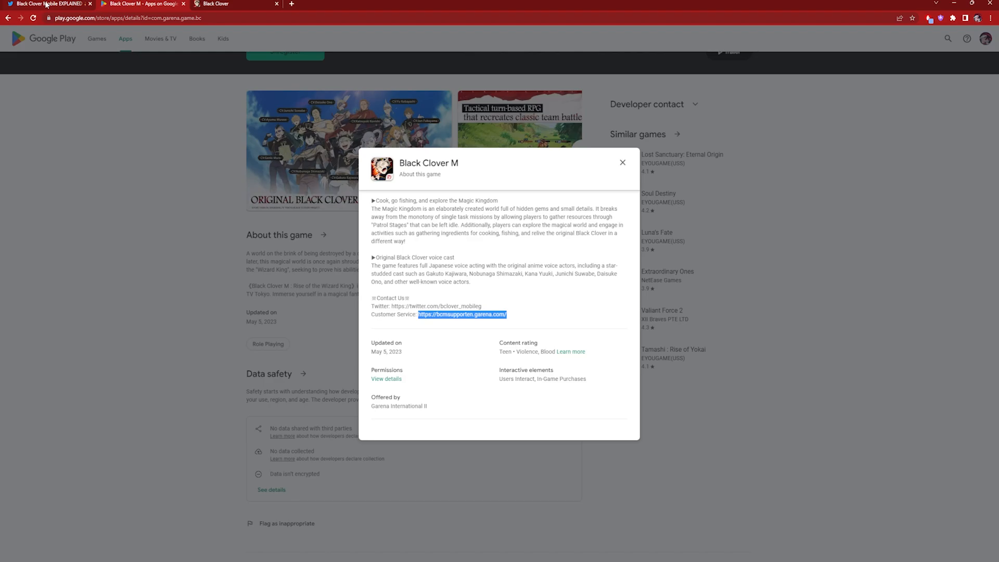
click(462, 314)
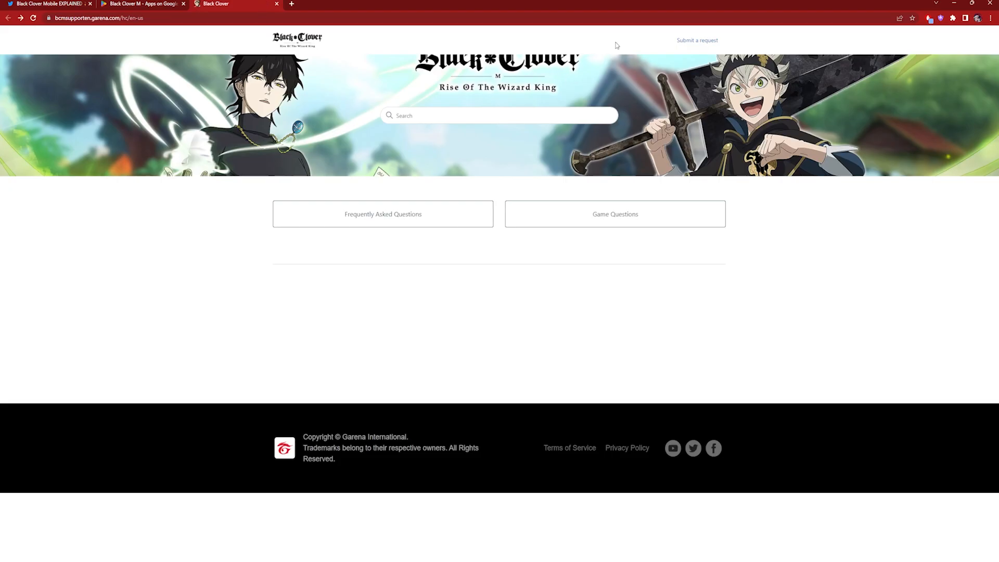
mouse_move(500, 73)
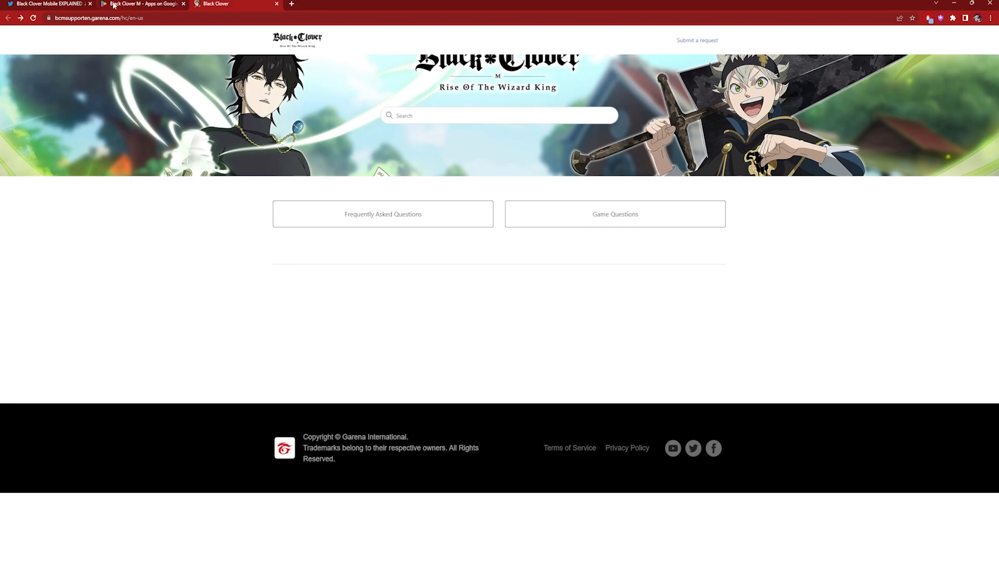
click(144, 4)
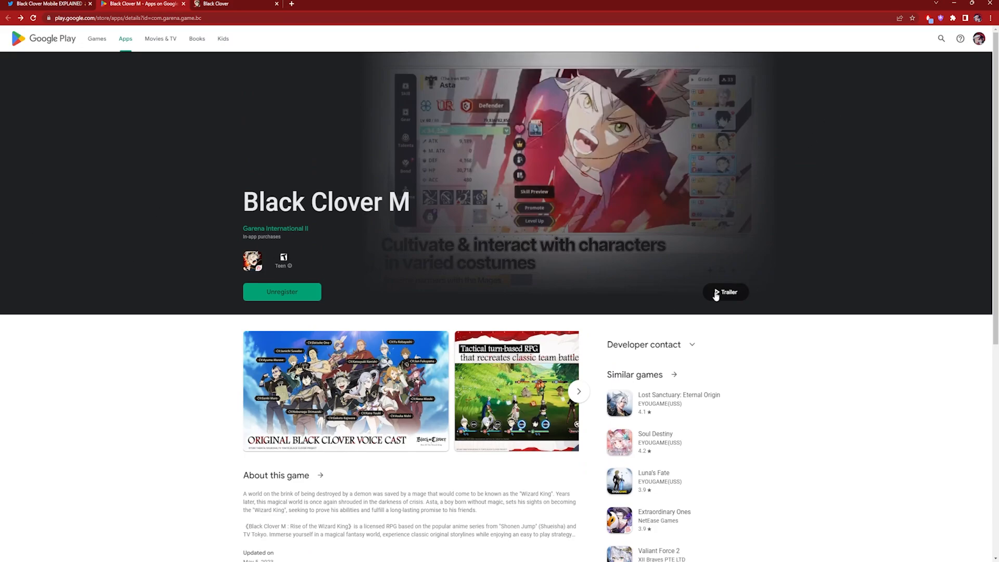
click(725, 291)
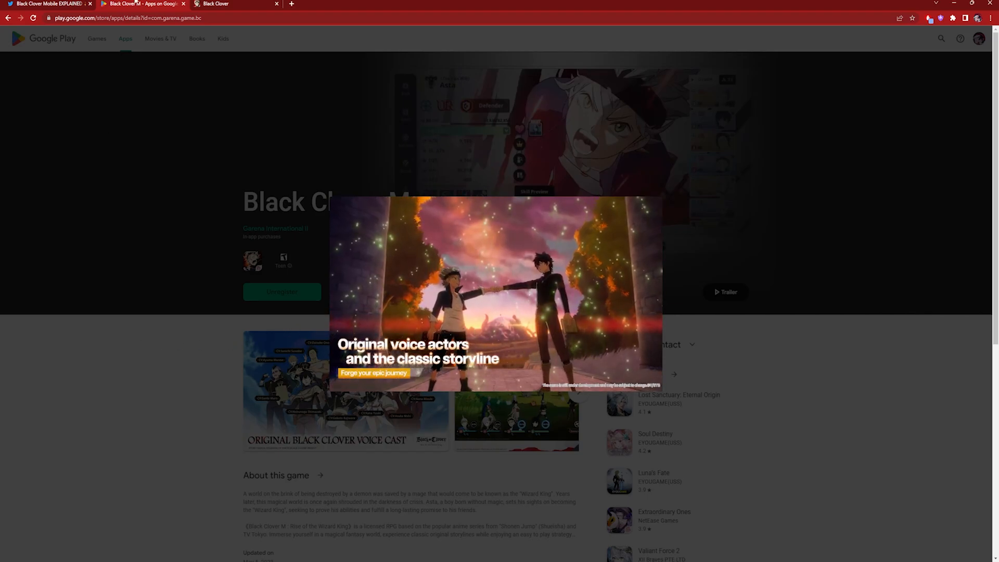
Check the Black Clover fan account on Twitter, then come back to the store page
click(48, 4)
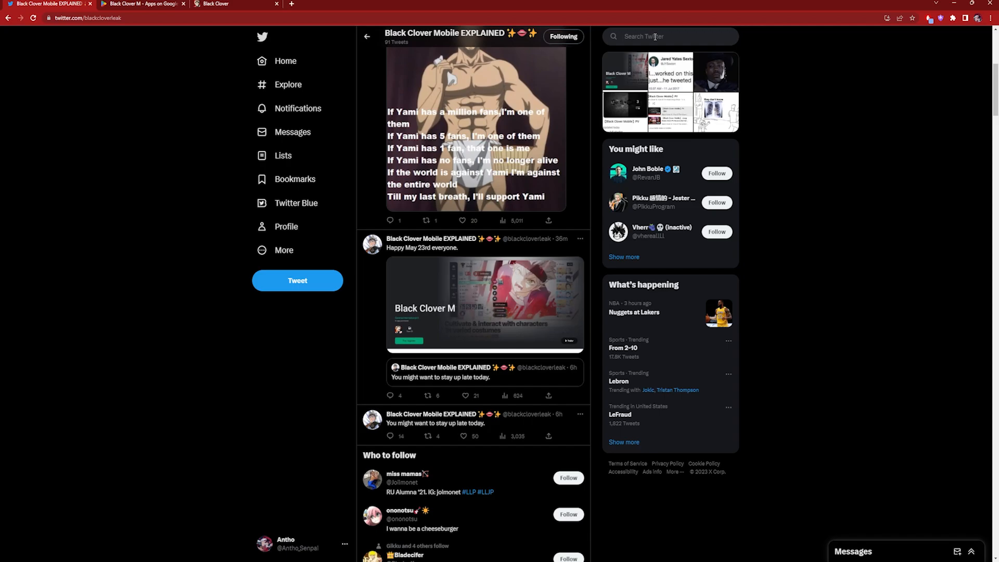
click(141, 4)
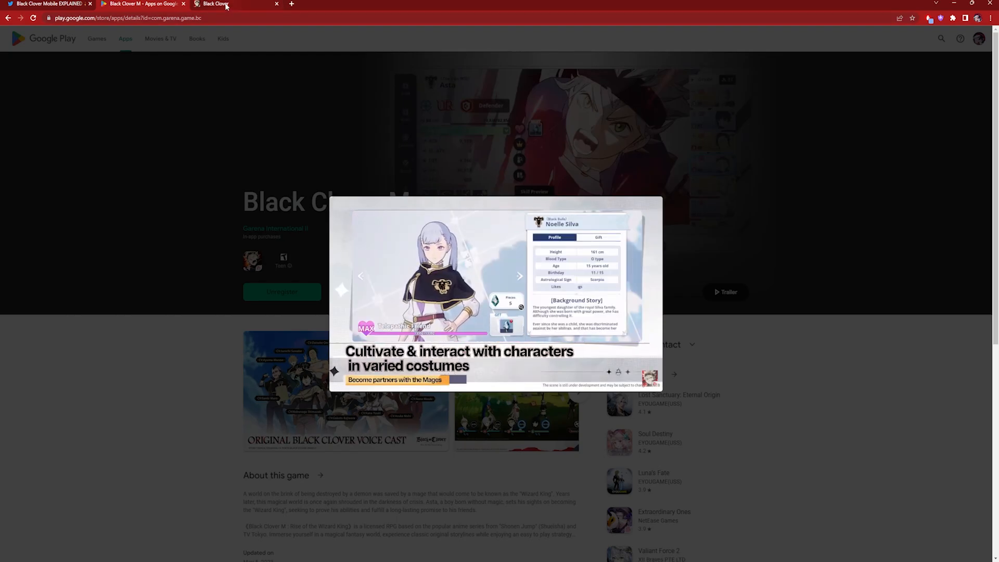
Stop the trailer so the pre-registered store page shows again
click(519, 275)
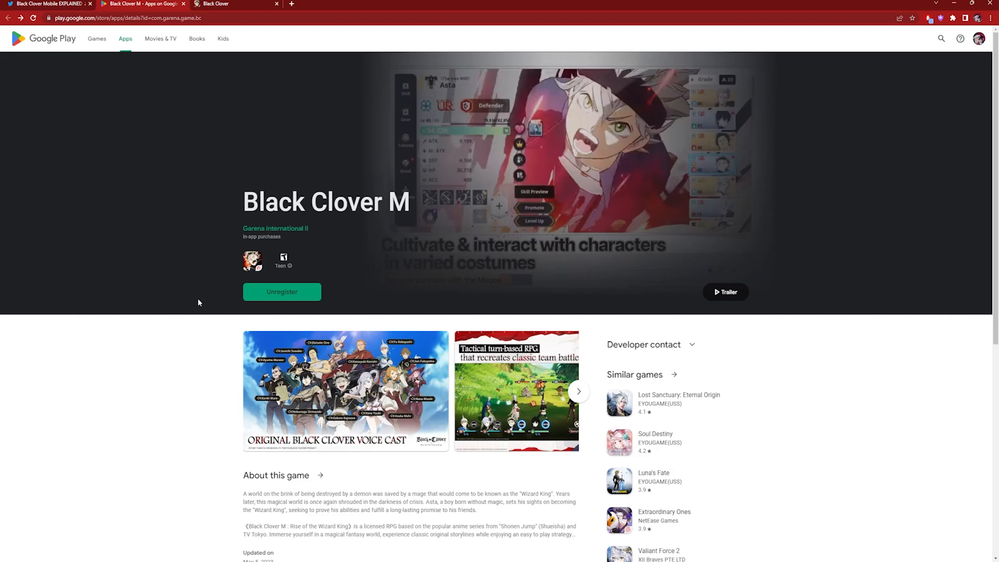
mouse_move(560, 247)
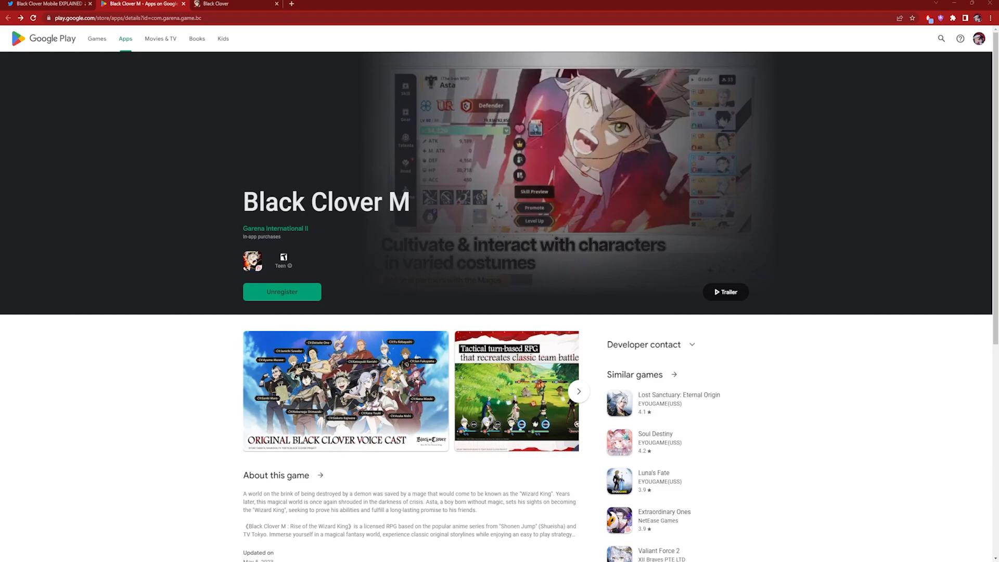
mouse_move(677, 403)
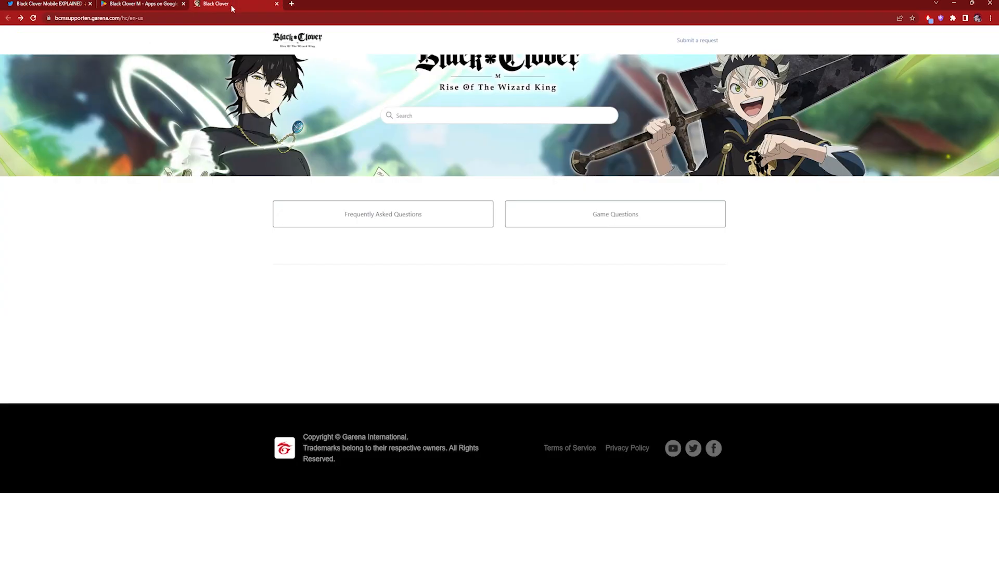
mouse_move(494, 86)
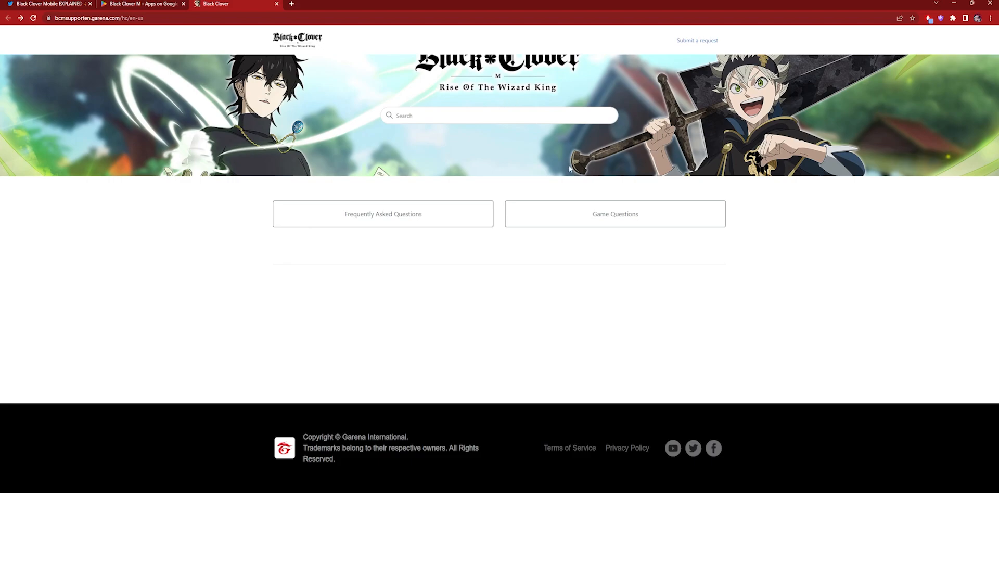
In Game Questions, read the Step-up Summon rewards, yellow HP line, Rank-Up Package icon and auto-tracking quests articles
click(613, 213)
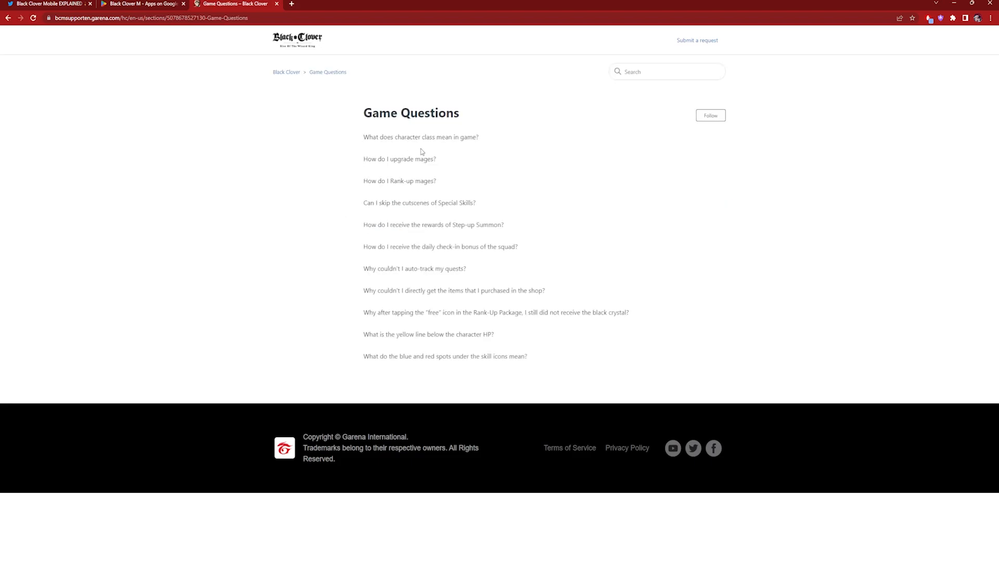
mouse_move(420, 203)
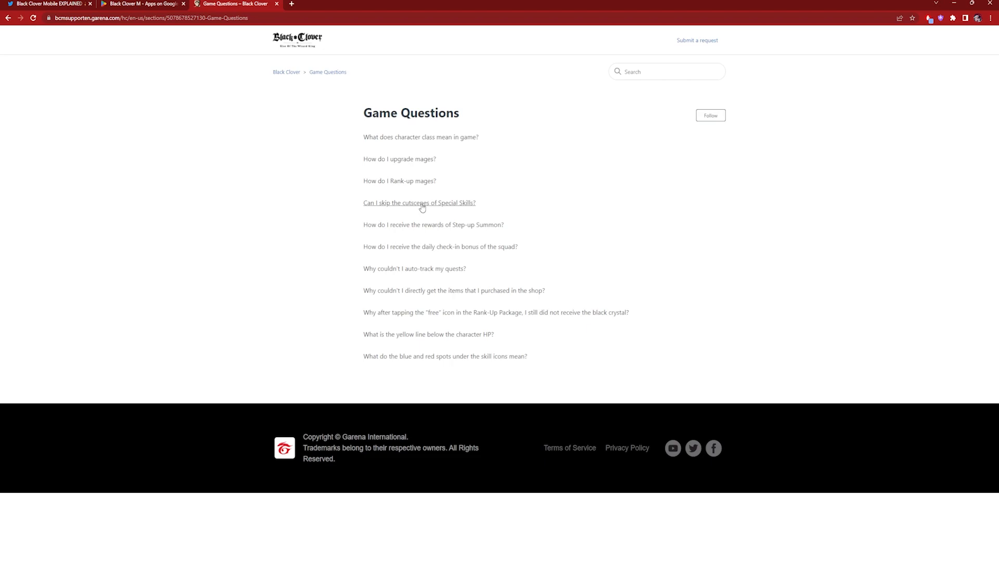
click(433, 224)
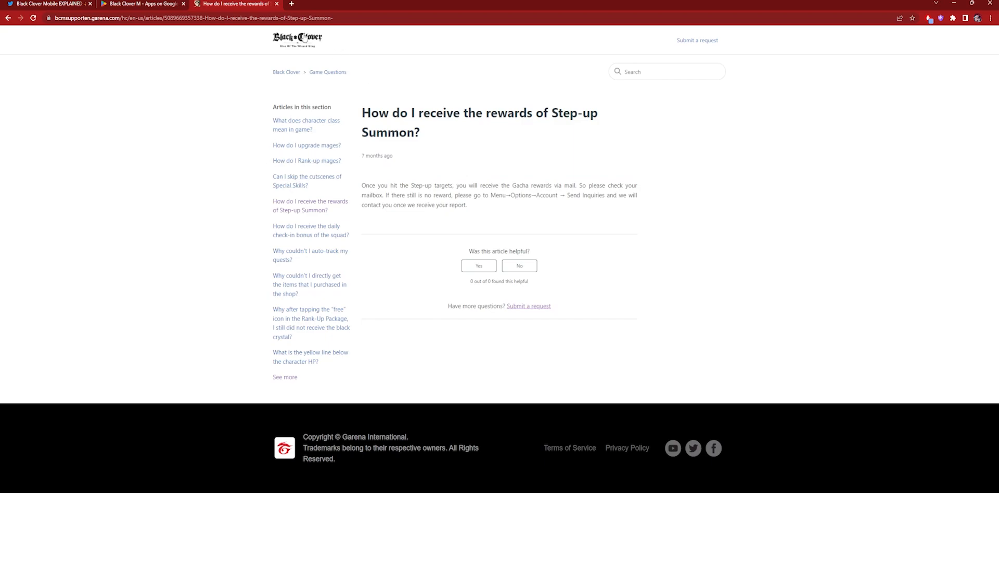
mouse_move(253, 311)
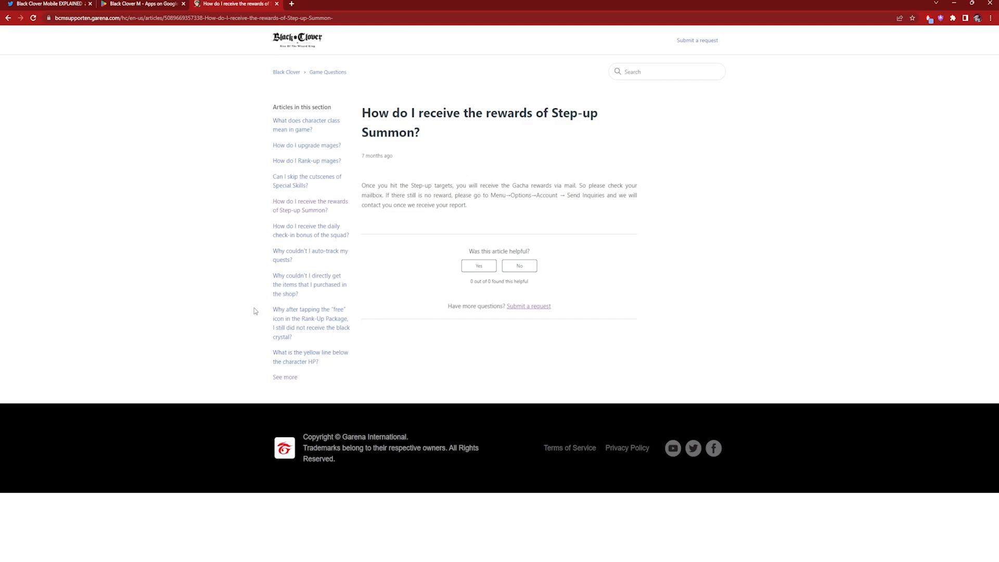
click(310, 357)
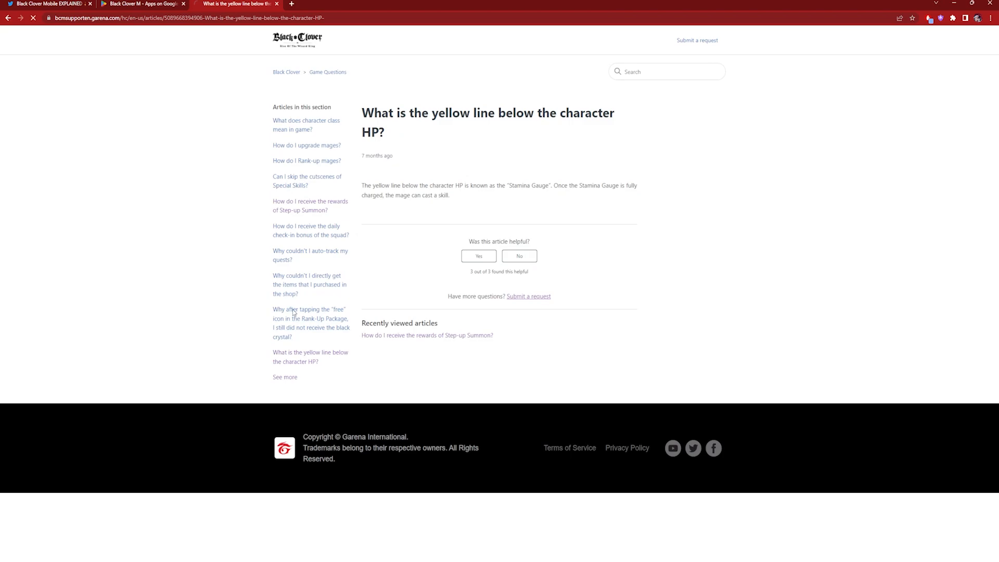
click(310, 323)
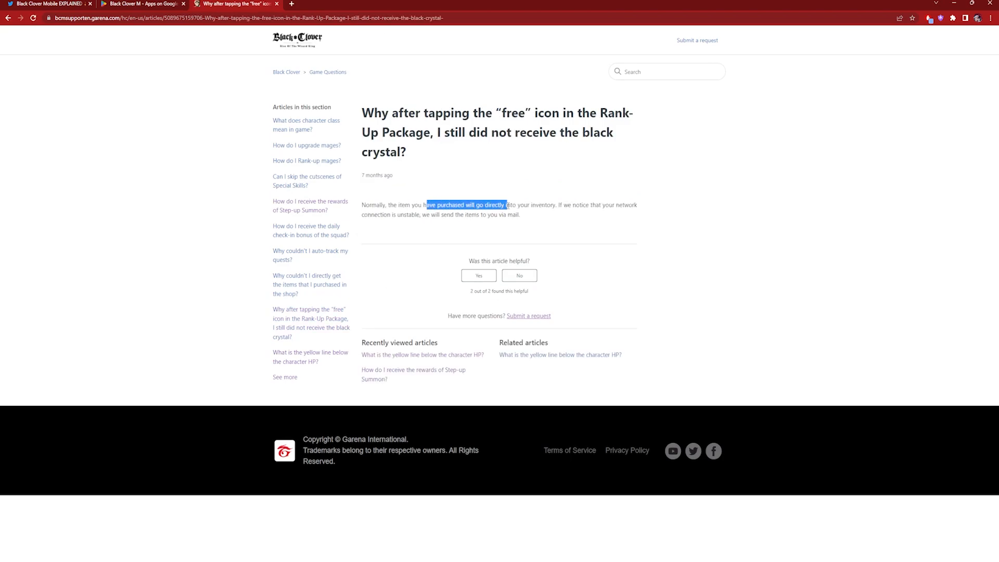
click(310, 255)
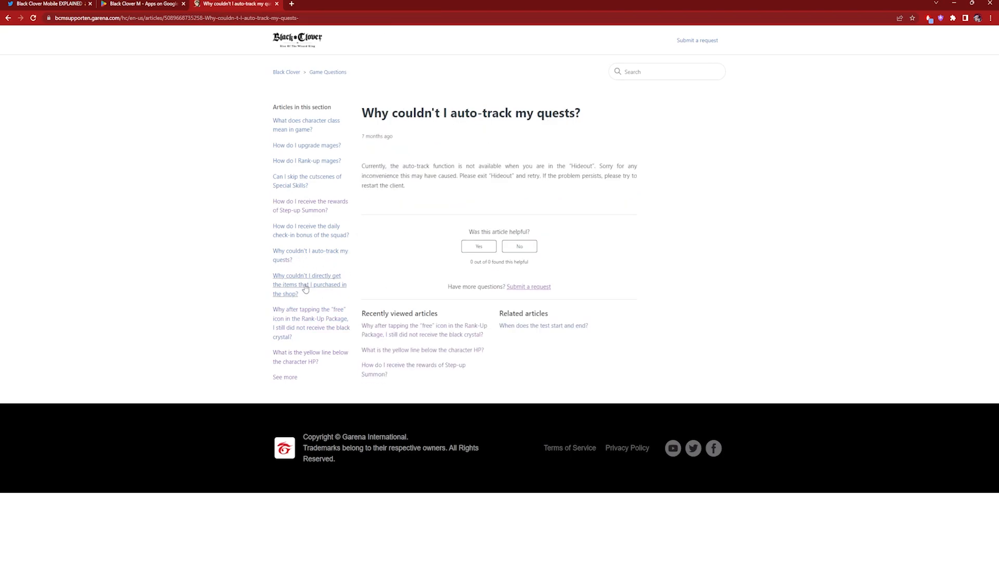
Read the purchased shop items, squad check-in bonus, Special Skills cutscenes, ranking up mages and upgrading mages articles
click(310, 284)
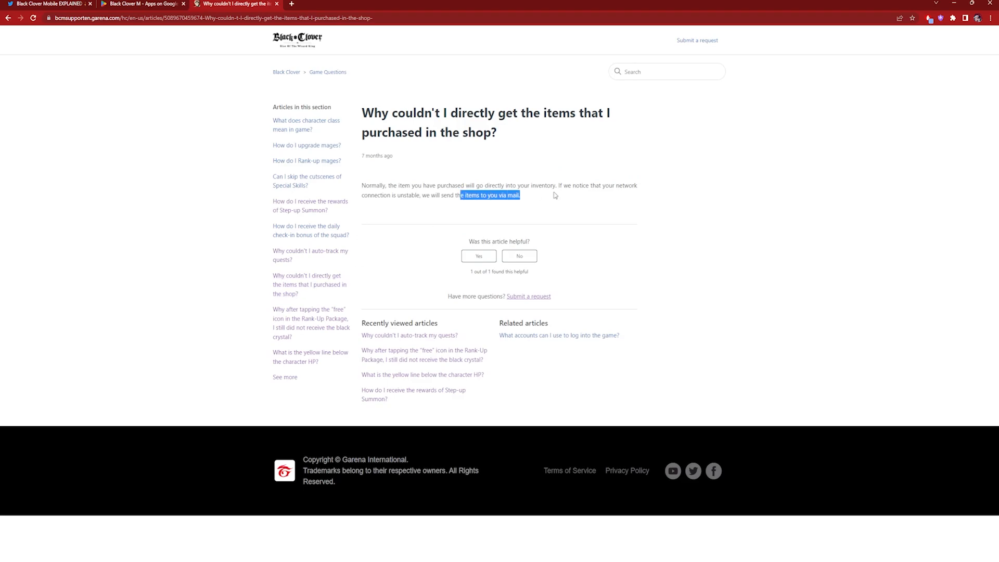
click(307, 230)
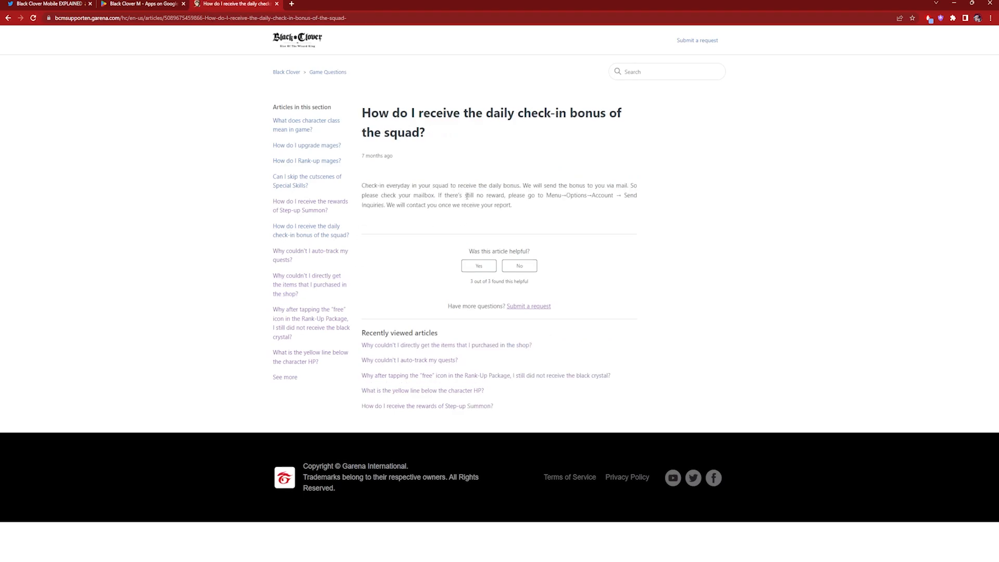
click(306, 181)
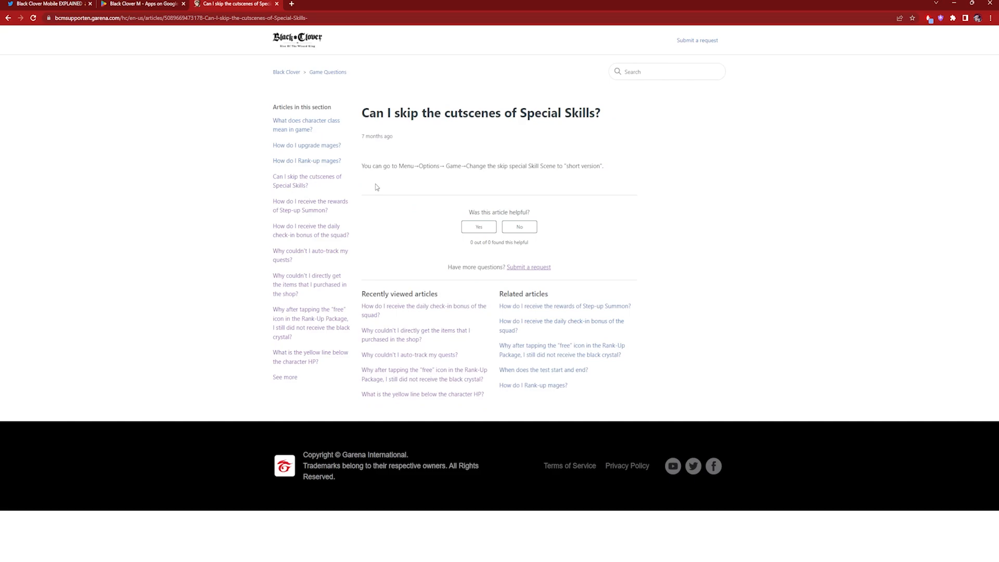
mouse_move(306, 161)
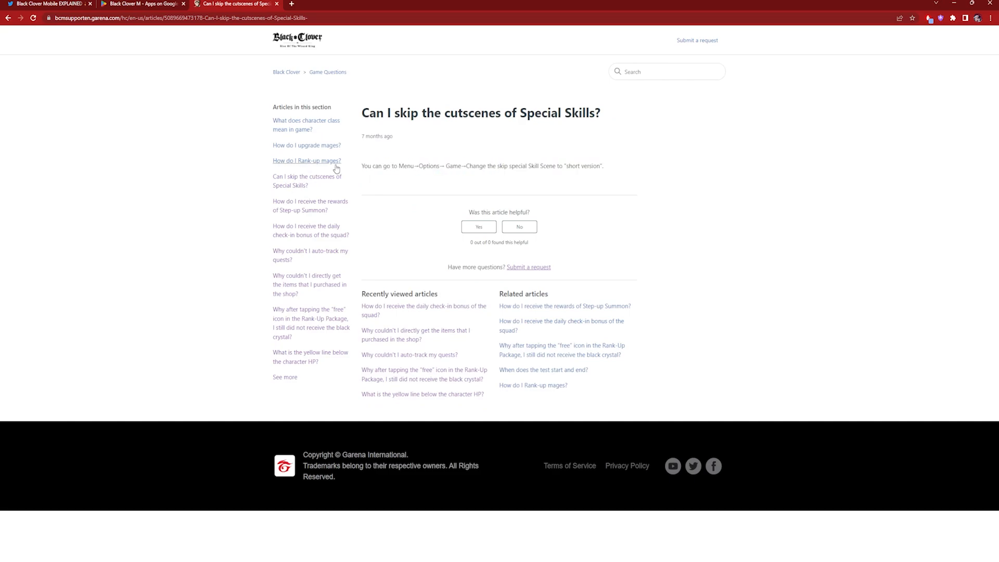
click(306, 160)
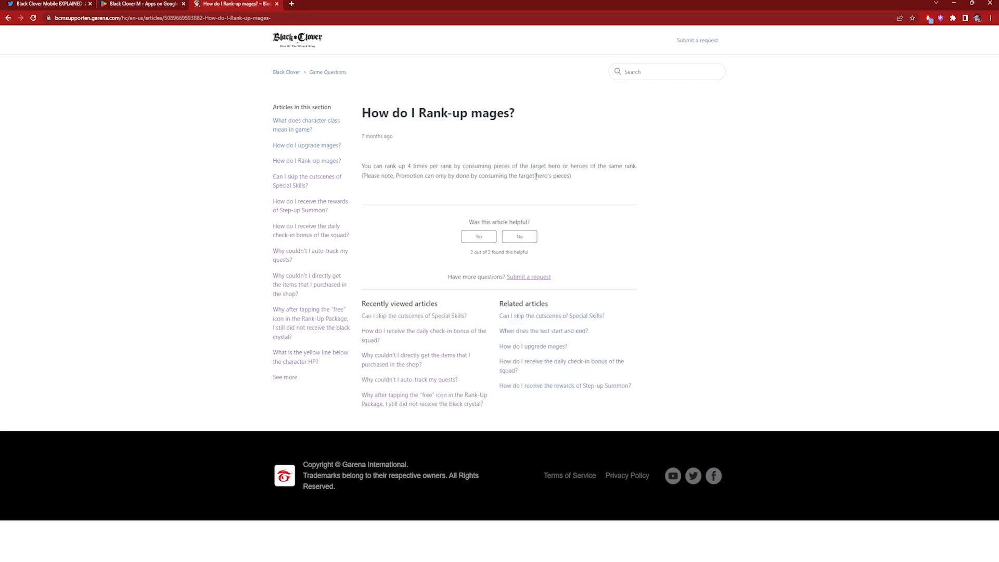
click(307, 145)
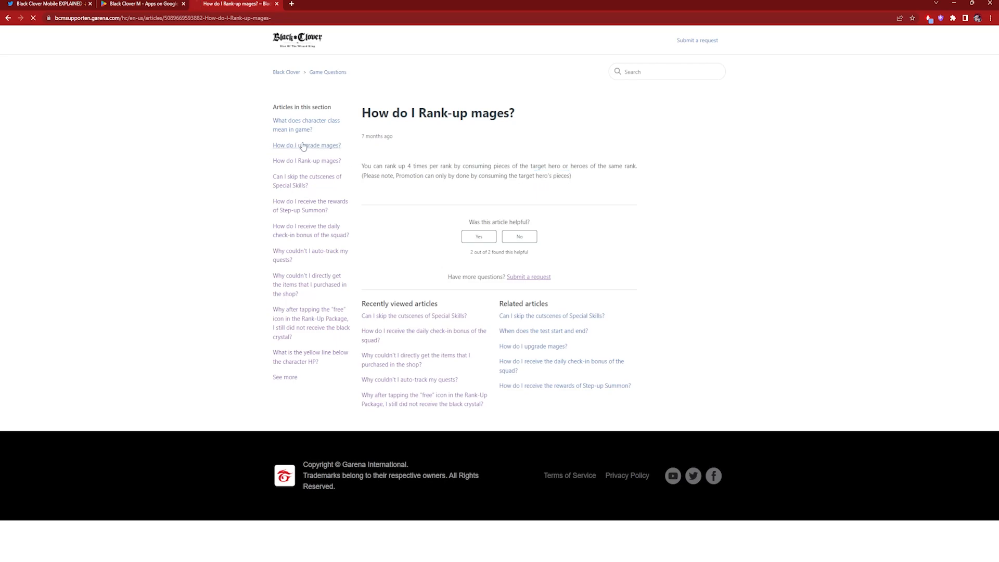
click(307, 145)
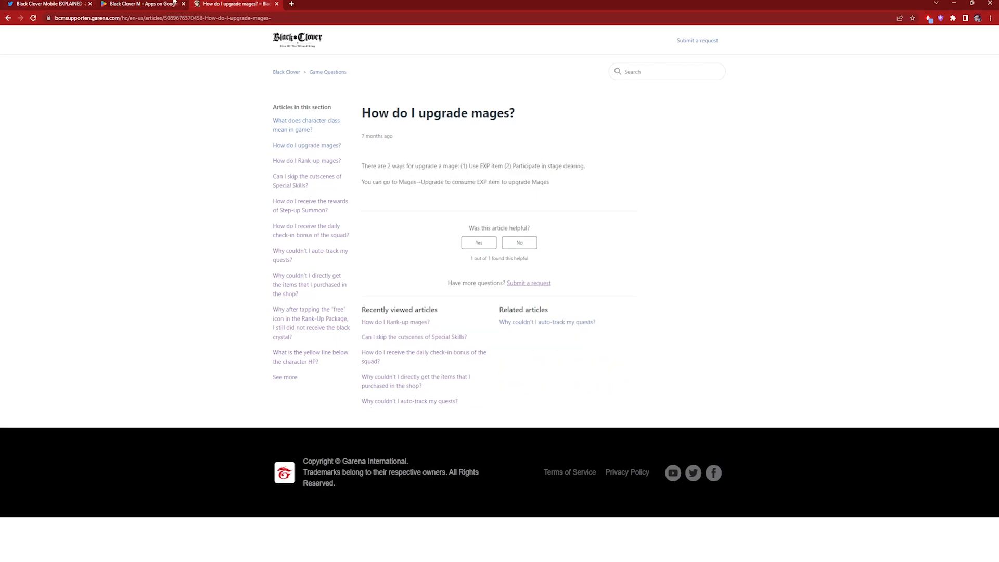